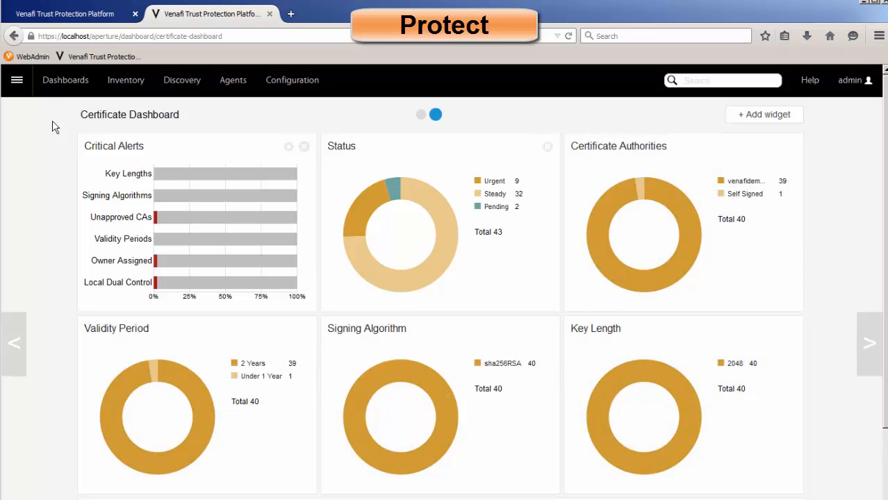
Open the Production SSH folder's SSH policy page from the policy tree.
click(17, 80)
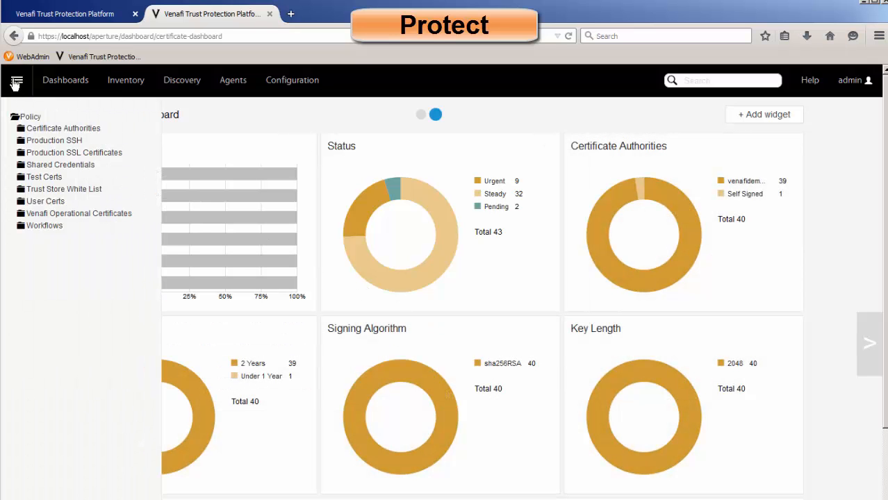
mouse_move(54, 140)
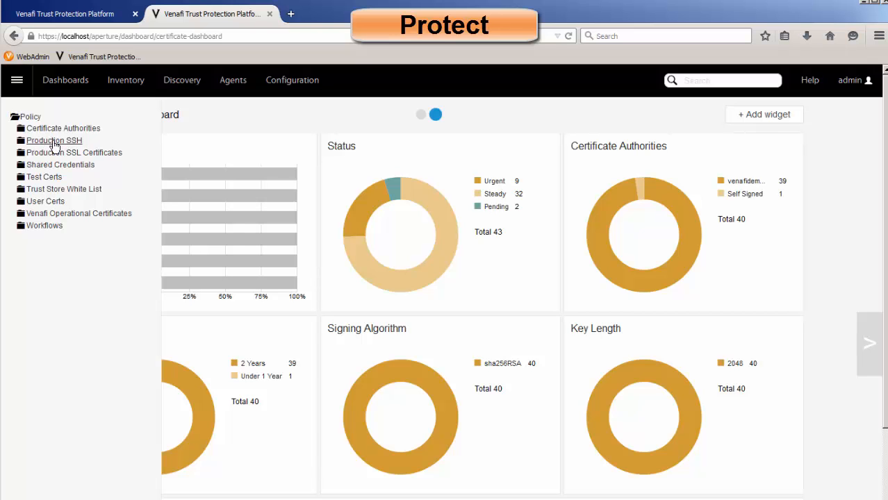
click(53, 140)
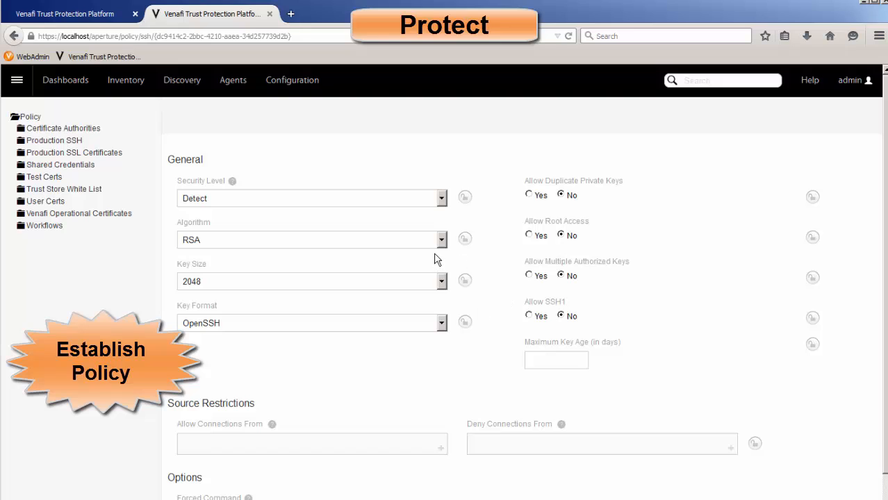
mouse_move(378, 251)
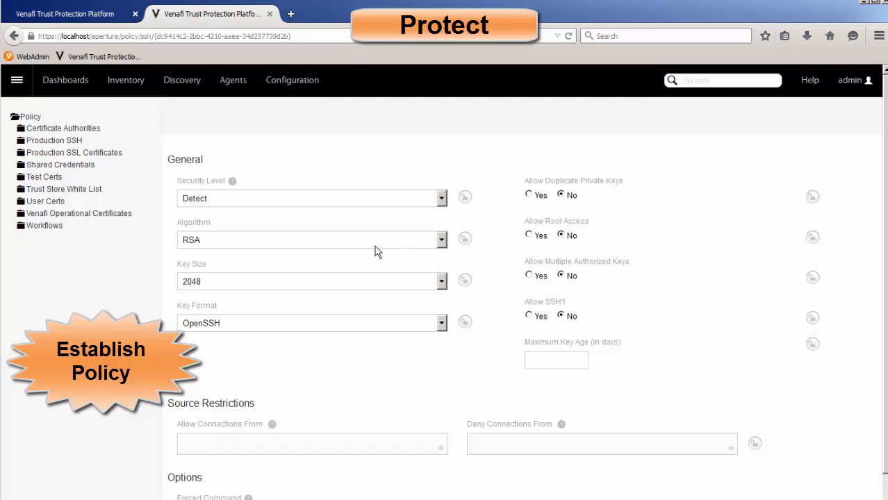
mouse_move(233, 240)
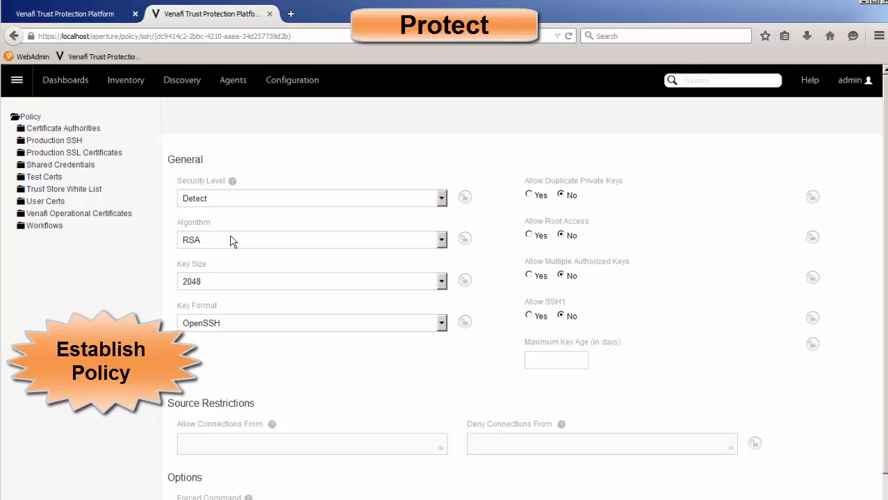
mouse_move(253, 282)
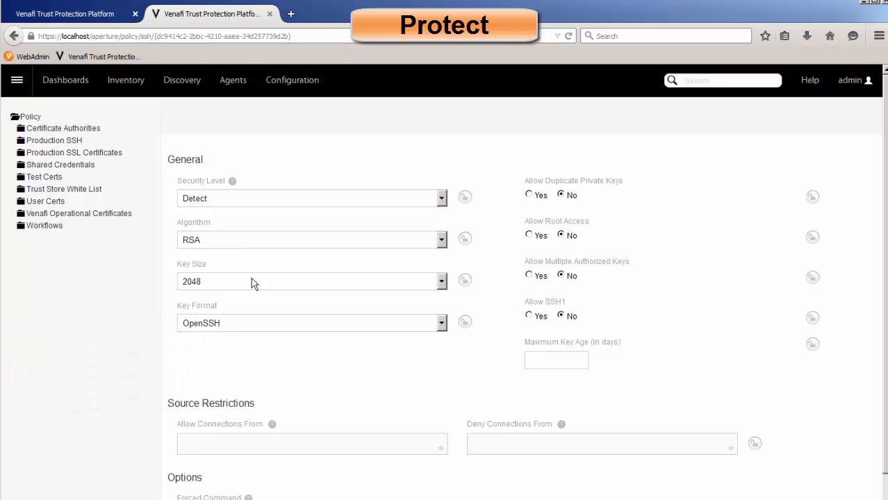
mouse_move(426, 323)
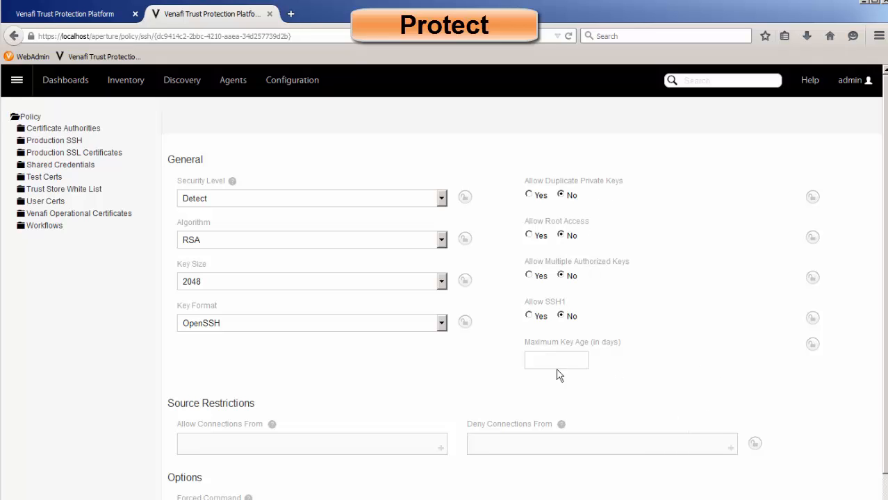
Set the Production SSH policy's Maximum Key Age to 365 days.
click(556, 360)
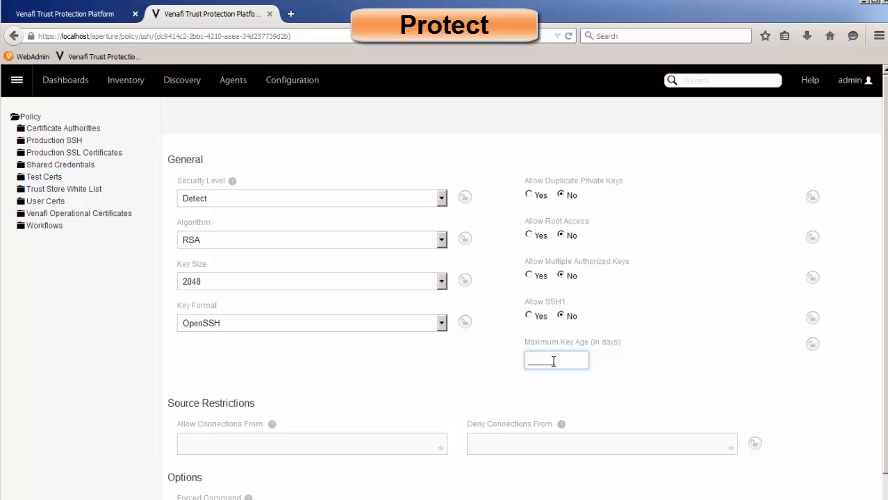
mouse_move(536, 384)
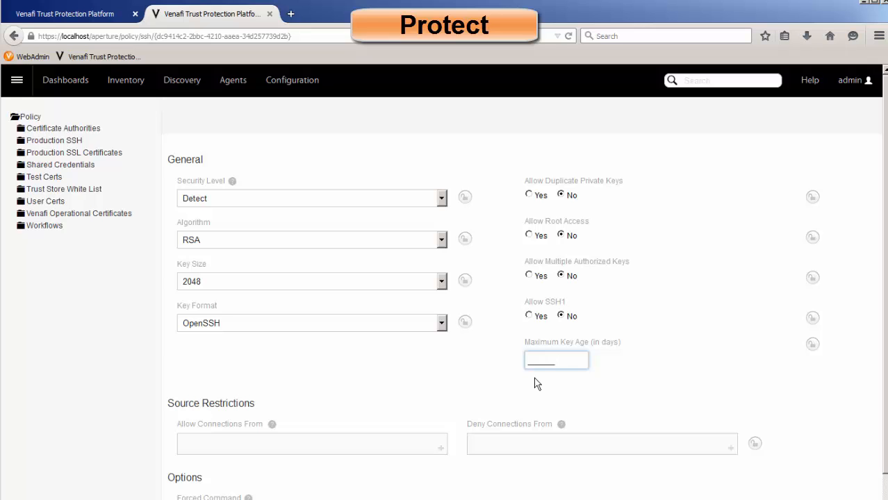
text(365)
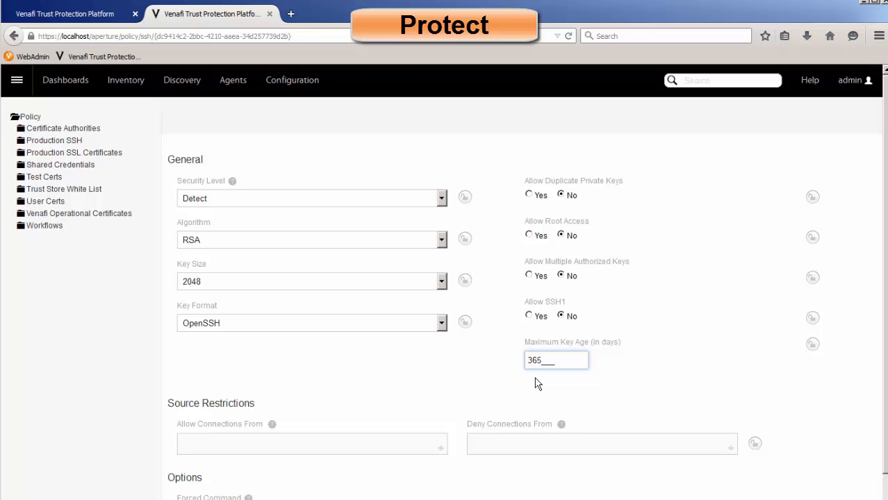
scroll(down, 3)
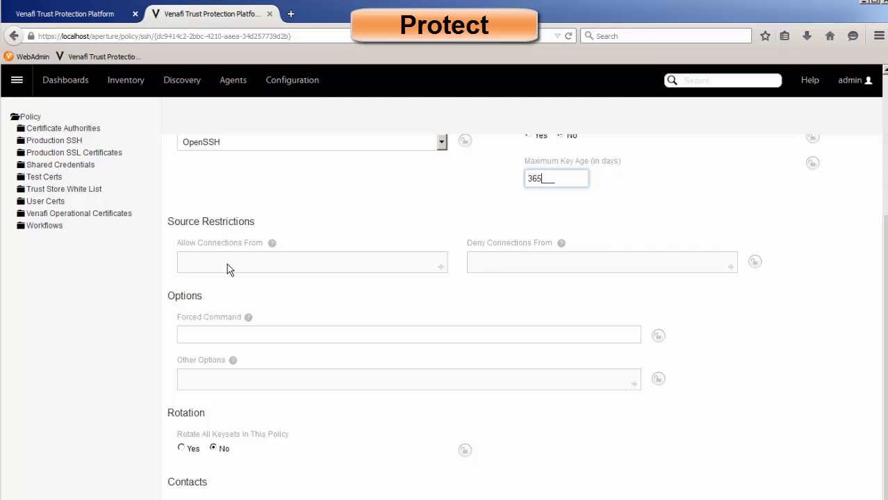
mouse_move(516, 275)
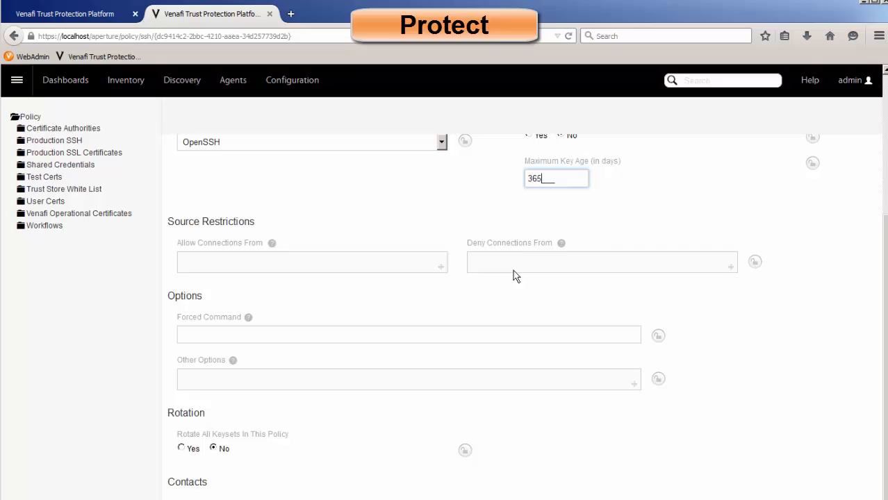
mouse_move(273, 337)
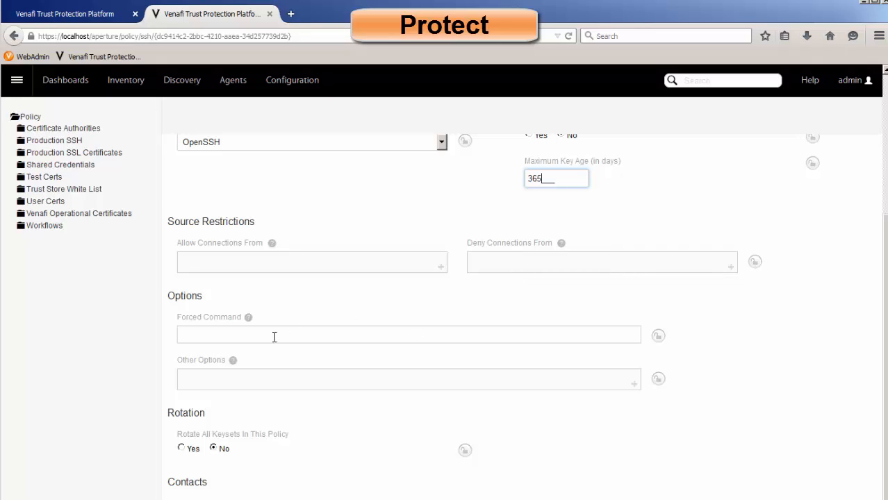
mouse_move(279, 337)
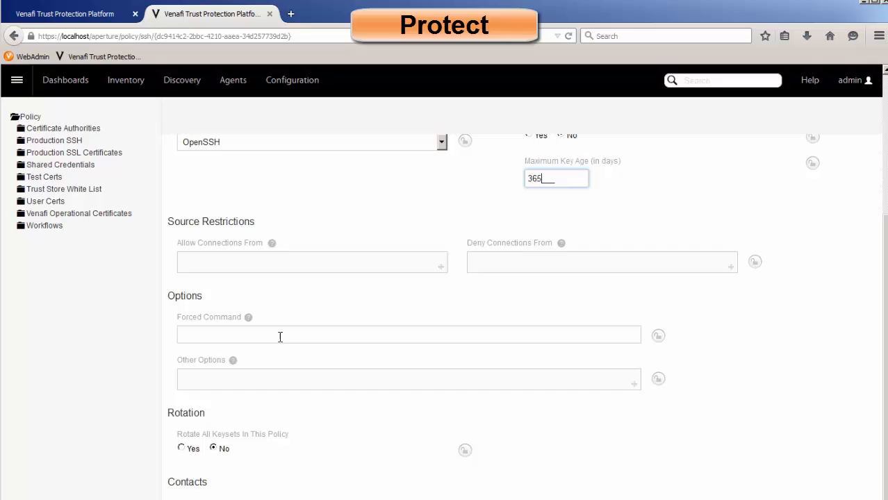
mouse_move(225, 446)
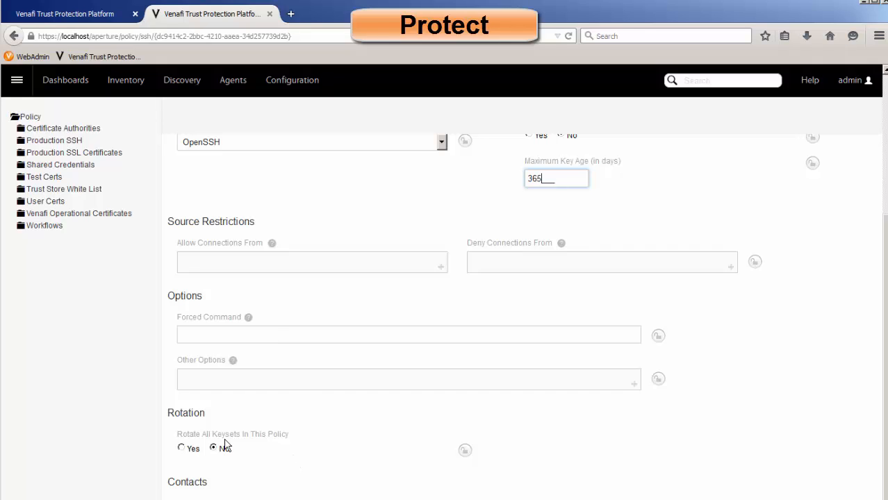
mouse_move(251, 457)
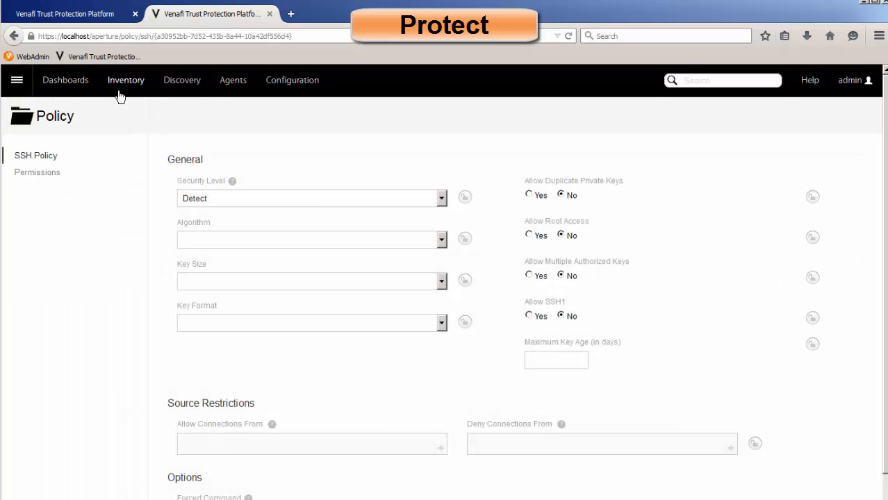
Show the SSH Keyset Inventory table and scroll through the keysets.
click(126, 80)
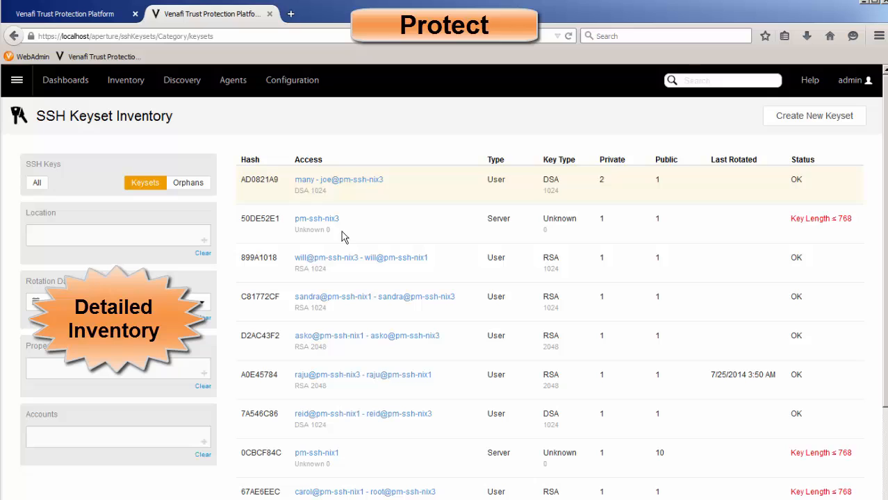
mouse_move(431, 222)
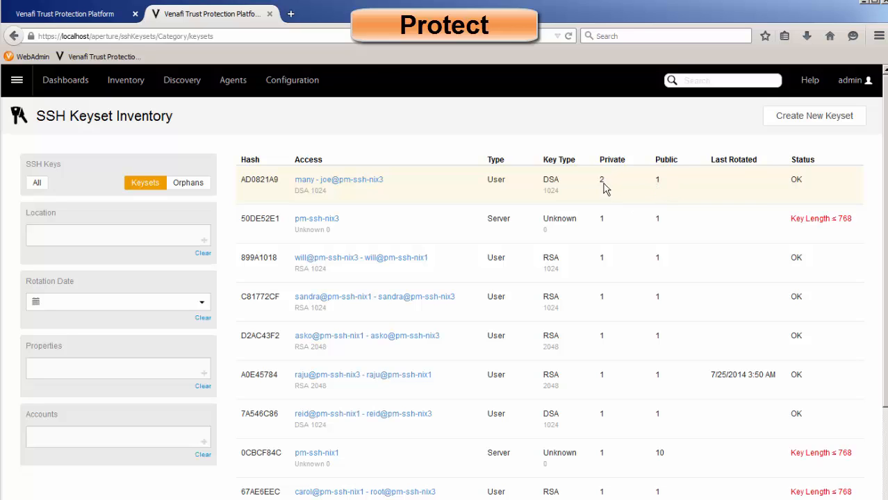
mouse_move(607, 186)
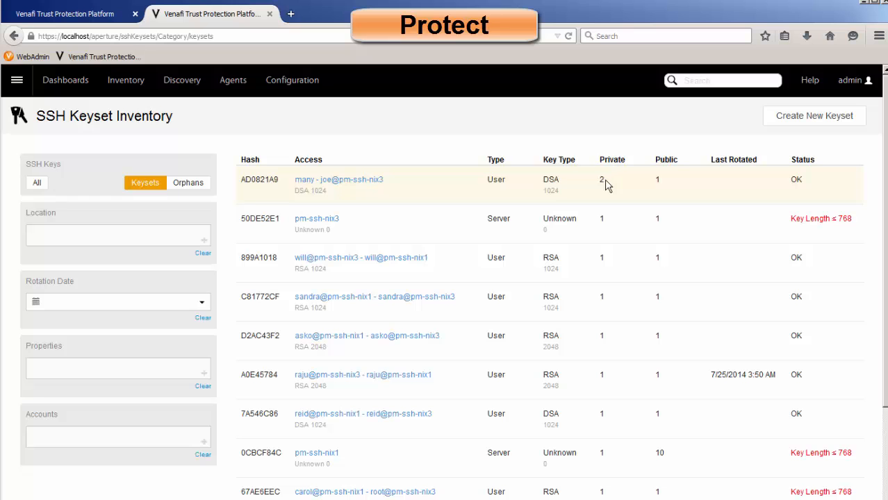
scroll(down, 3)
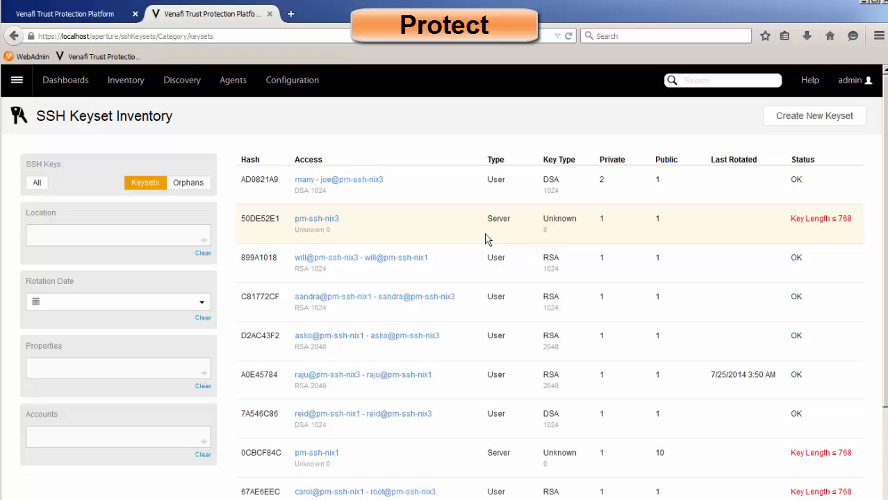
mouse_move(329, 185)
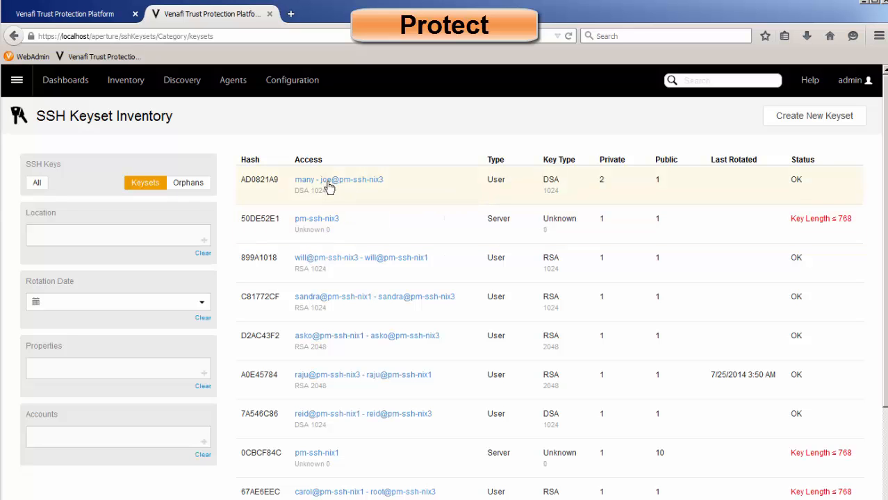
Open the details of joe's DSA keyset AD0821A9 from the inventory.
click(338, 179)
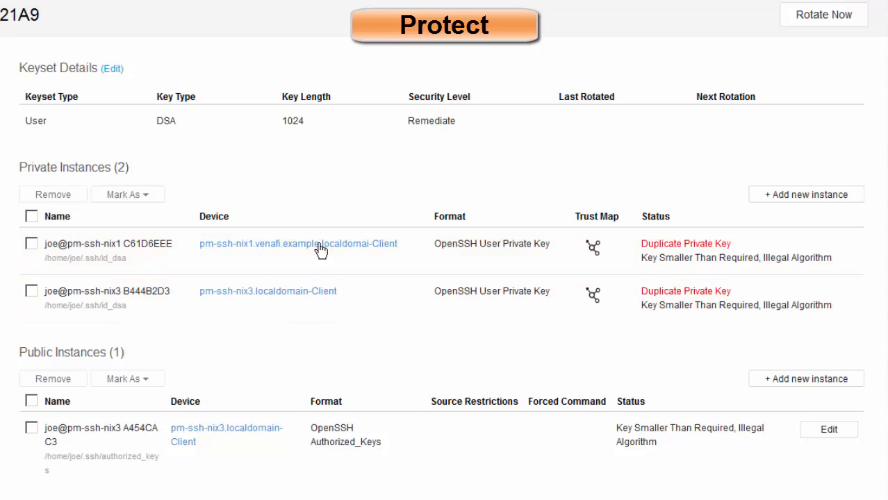
mouse_move(266, 437)
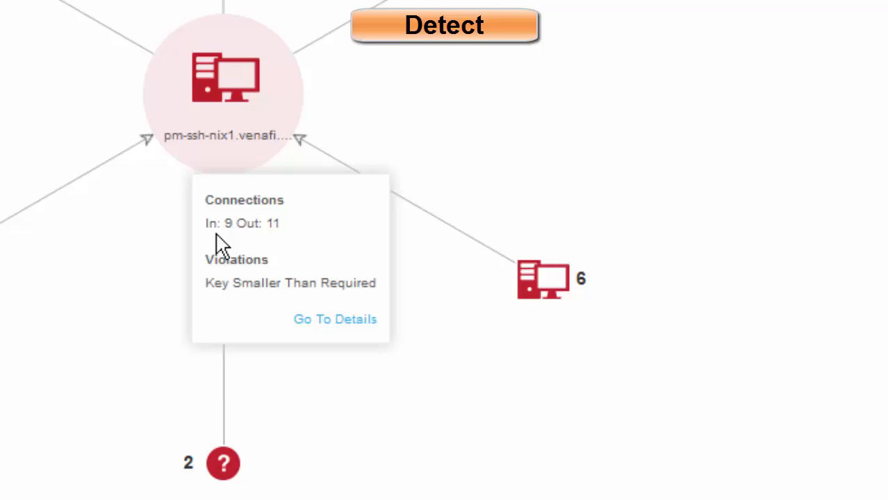
mouse_move(483, 178)
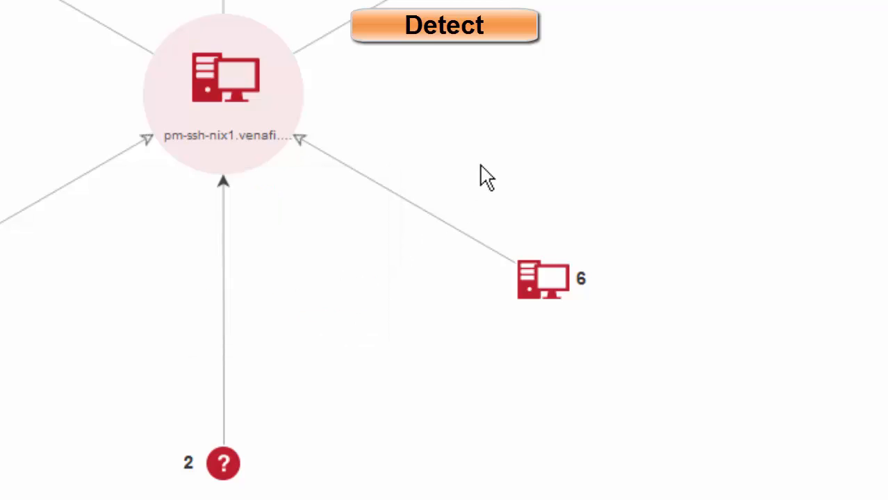
mouse_move(379, 255)
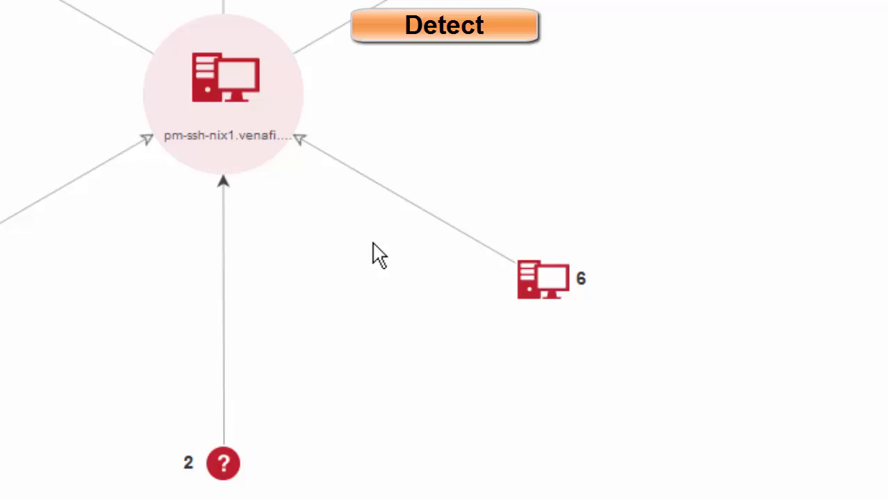
mouse_move(385, 222)
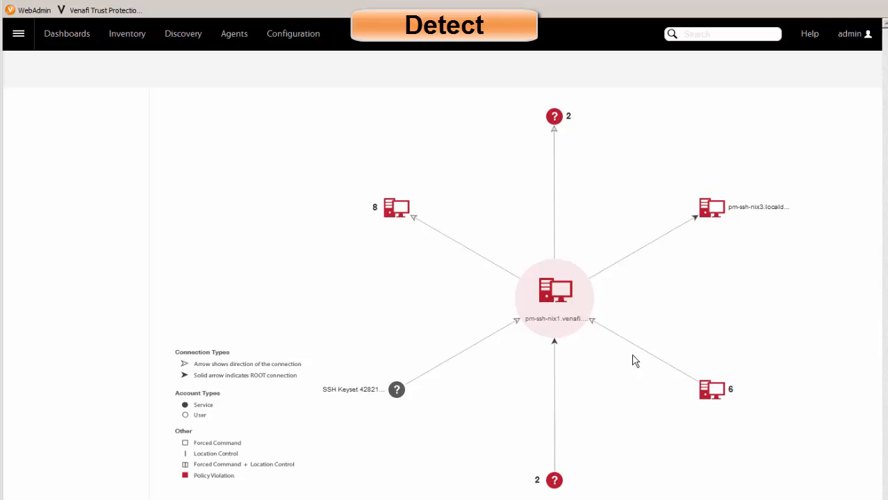
mouse_move(608, 296)
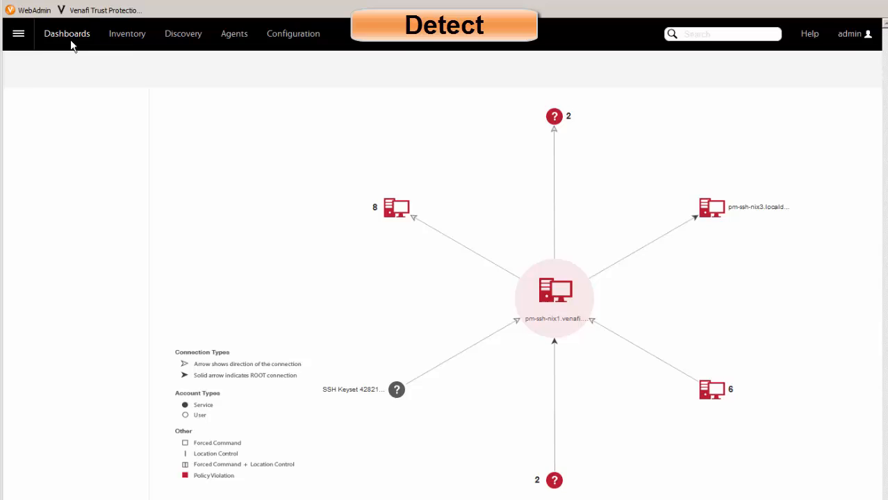
Switch to the SSH Keys dashboard from the Dashboards menu.
click(66, 33)
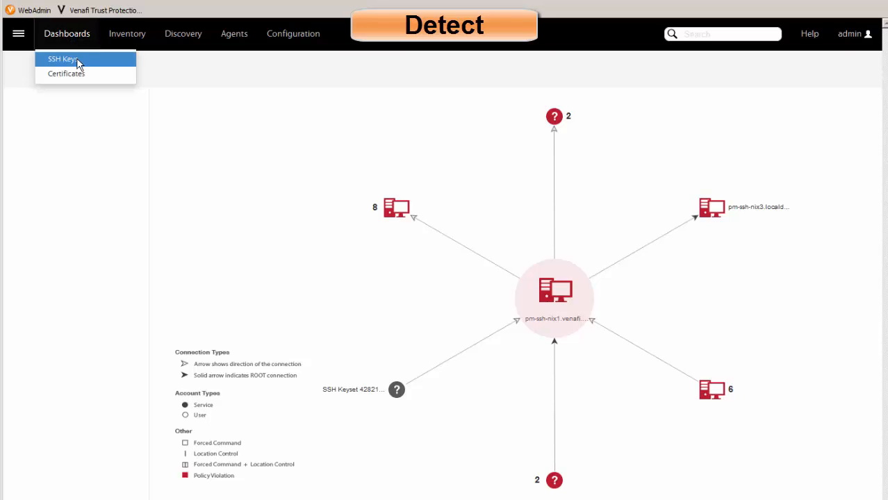
mouse_move(99, 68)
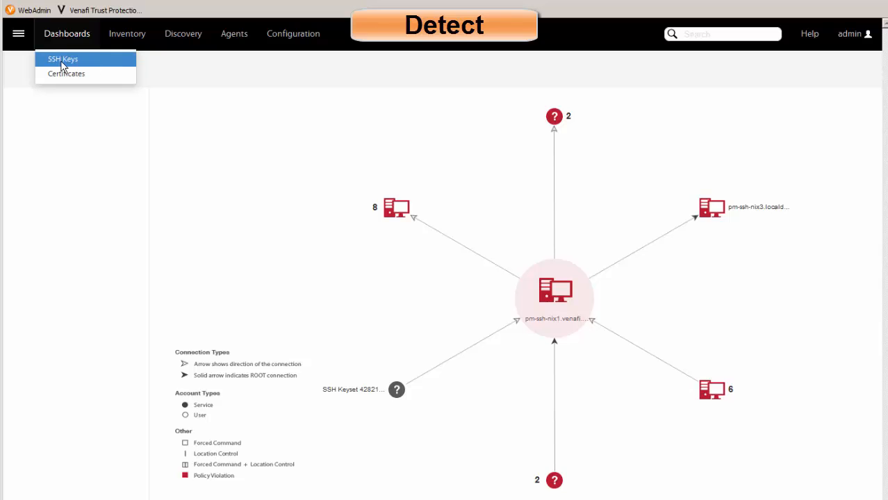
click(63, 59)
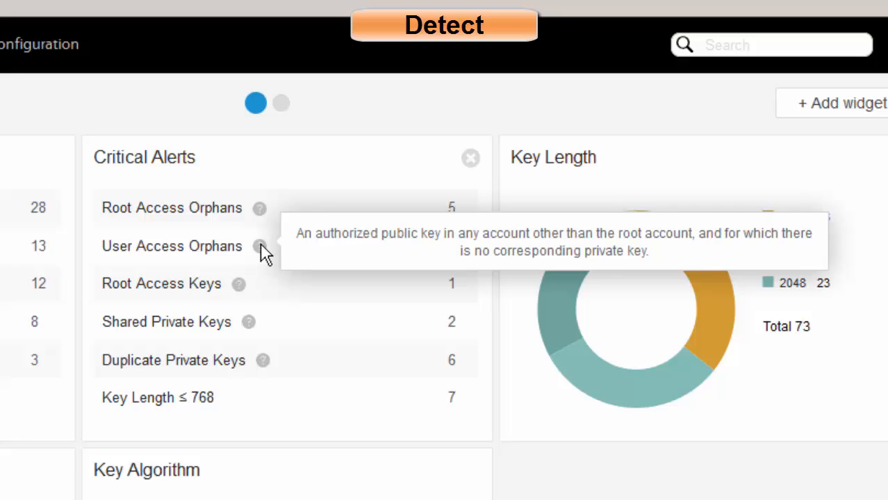
mouse_move(861, 259)
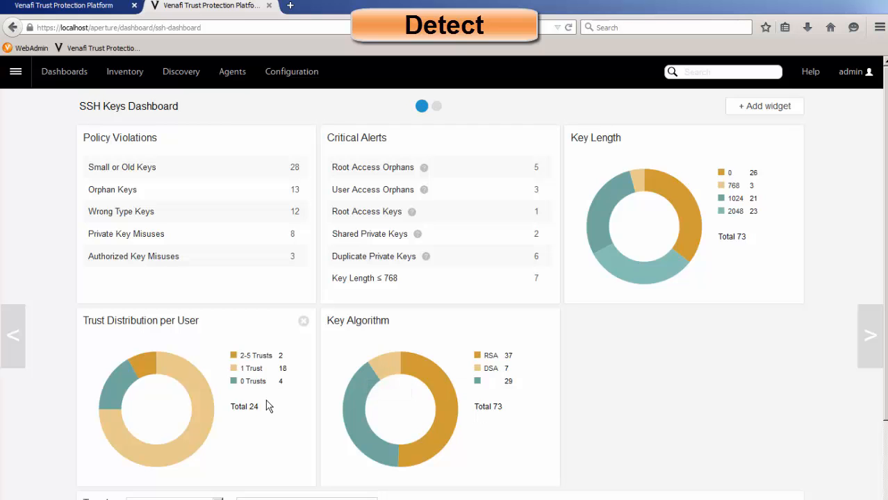
scroll(down, 3)
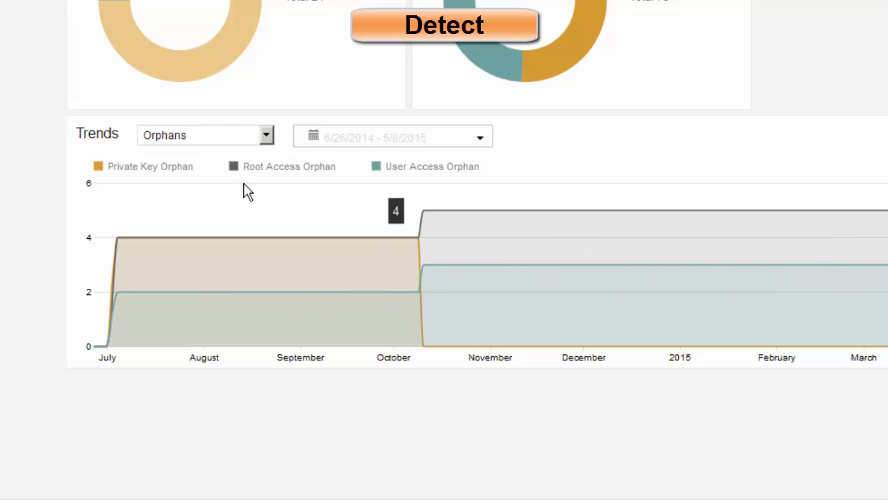
click(266, 135)
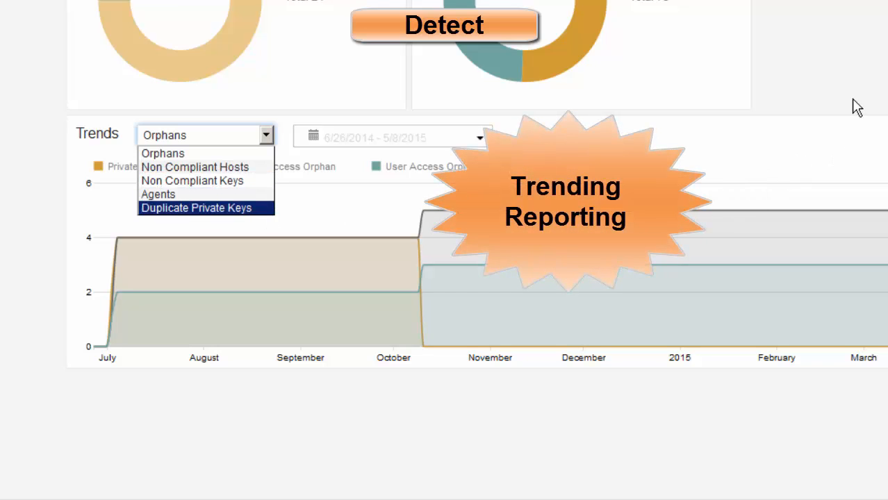
mouse_move(170, 152)
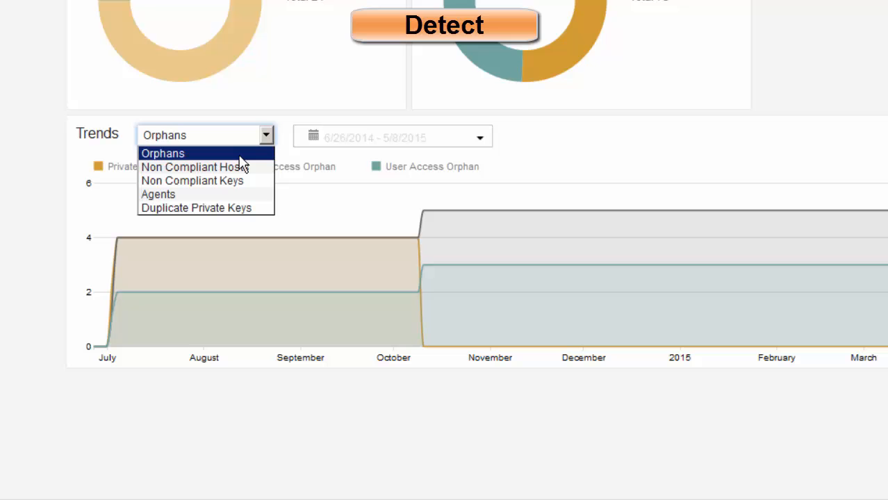
mouse_move(614, 151)
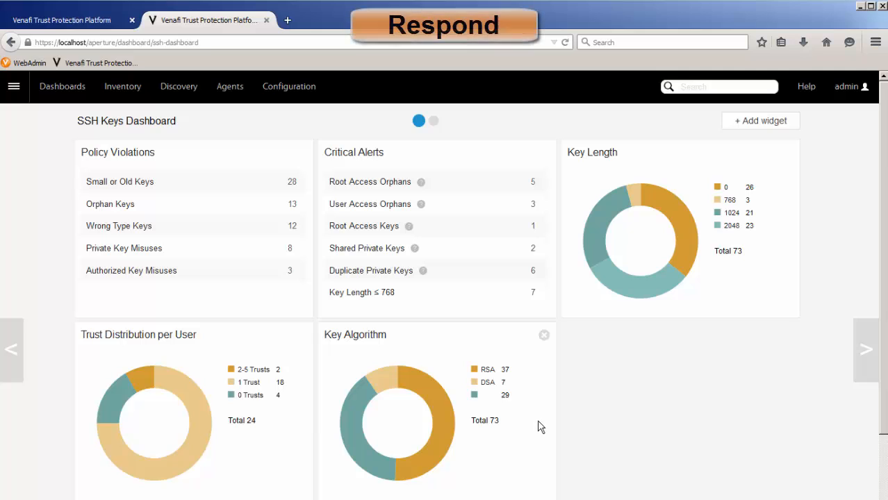
mouse_move(489, 392)
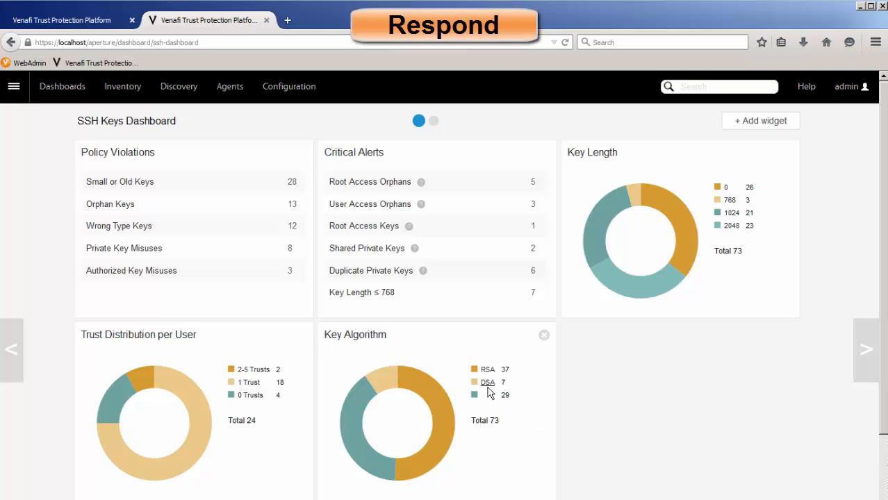
Filter keysets to DSA via the chart legend and open joe's keyset AD0821A9.
click(487, 382)
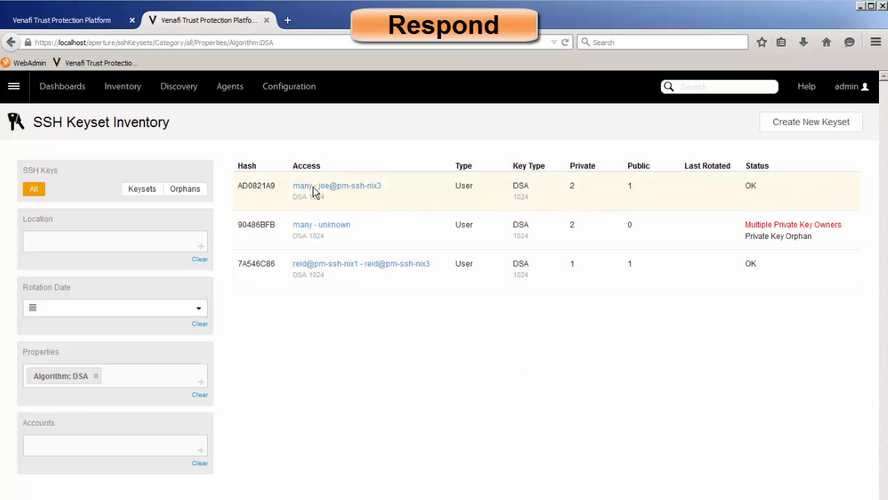
click(336, 186)
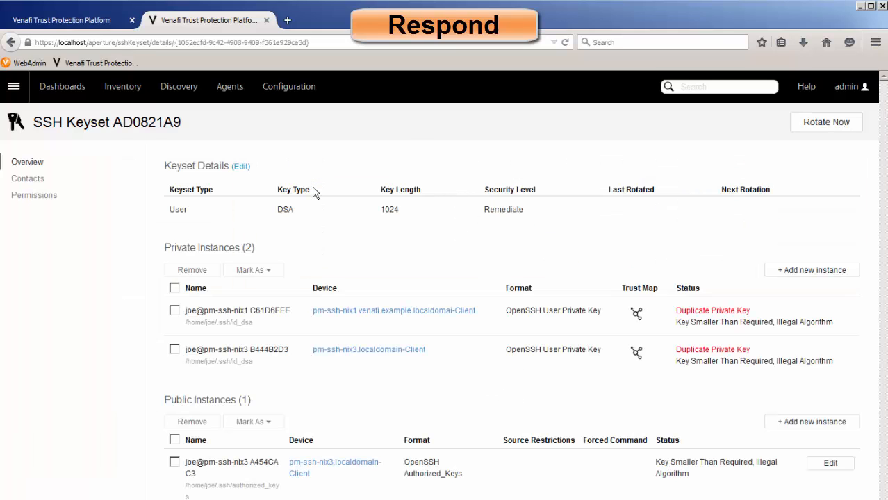
mouse_move(304, 188)
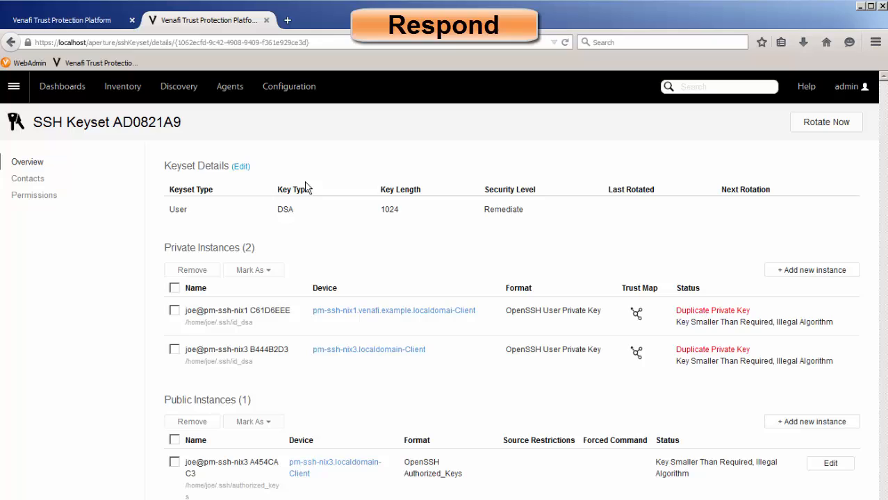